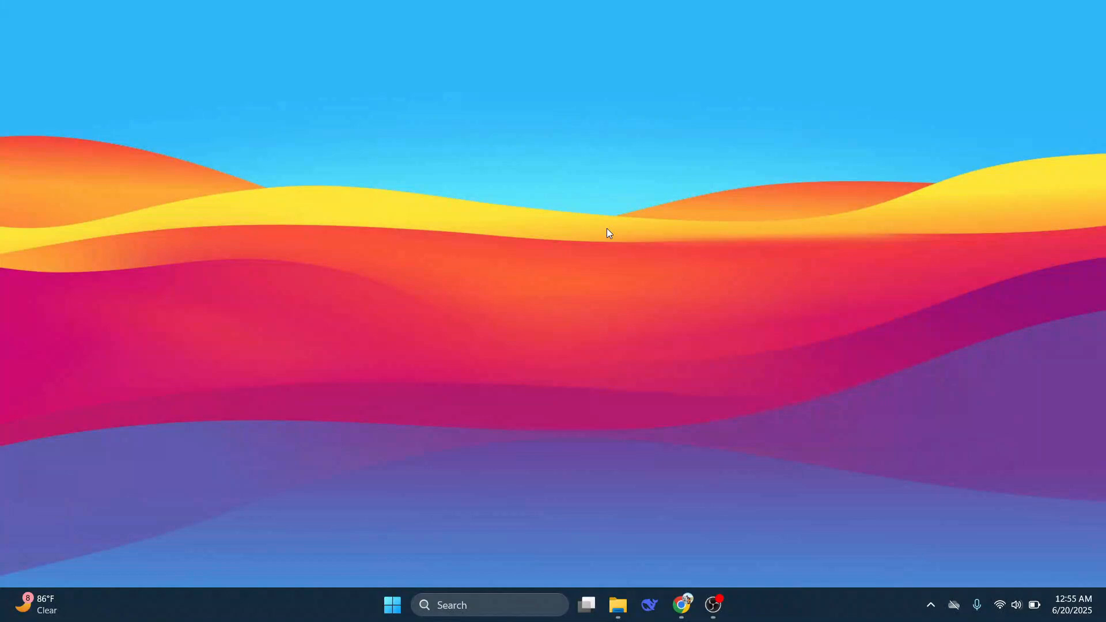
Launch Control Panel from the Start menu search for 'control Panel'.
{"action": "left_click", "coordinate": [392, 605]}
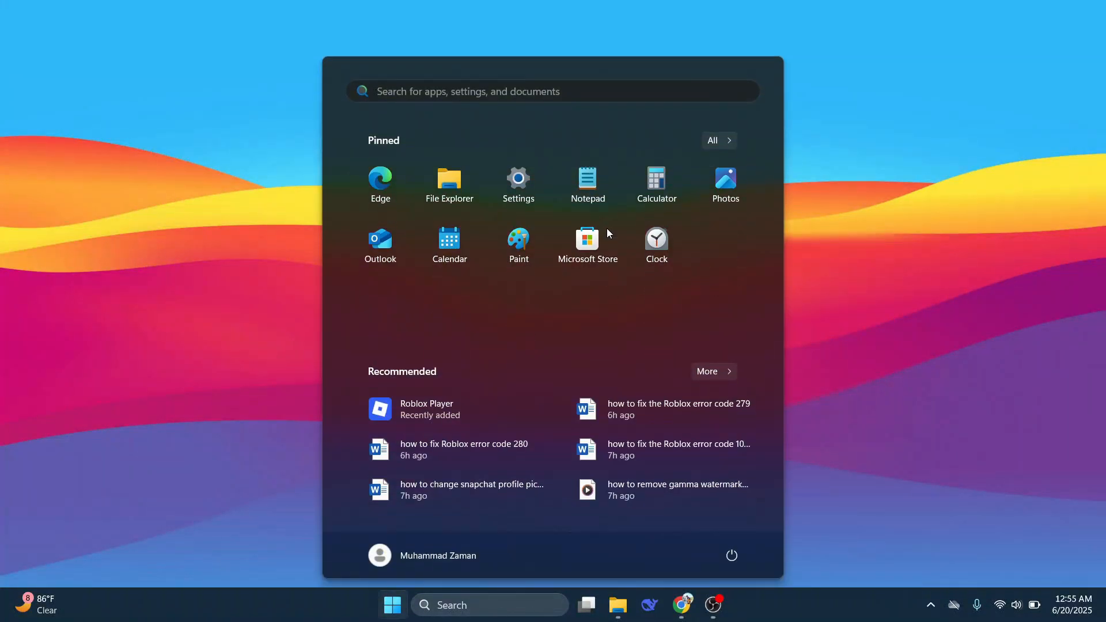
{"action": "type", "text": "control Panel"}
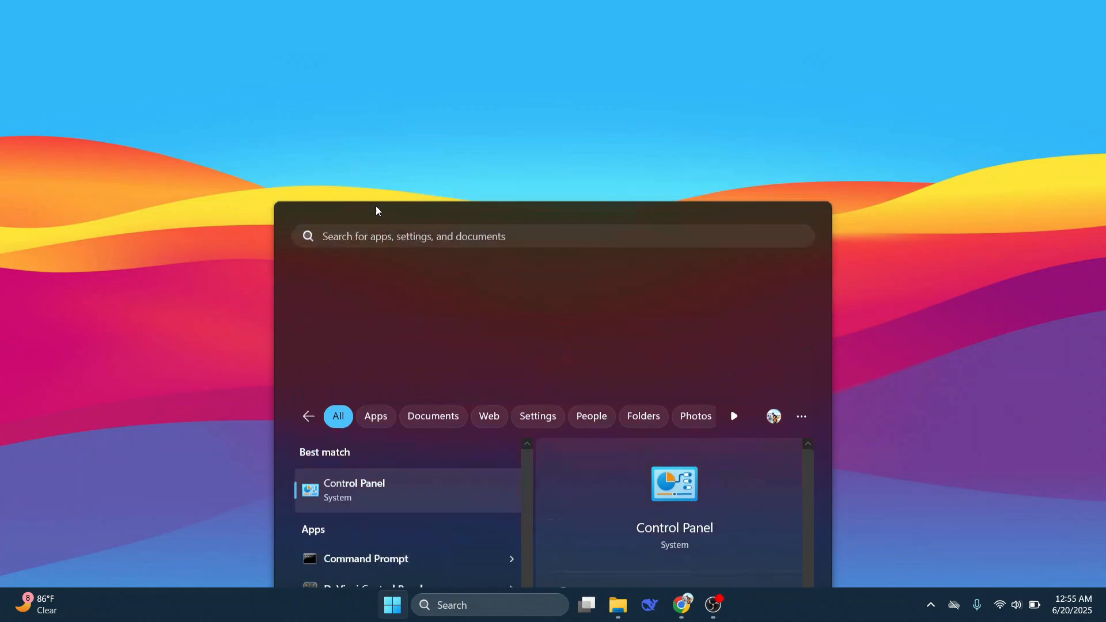
{"action": "left_click", "coordinate": [353, 491]}
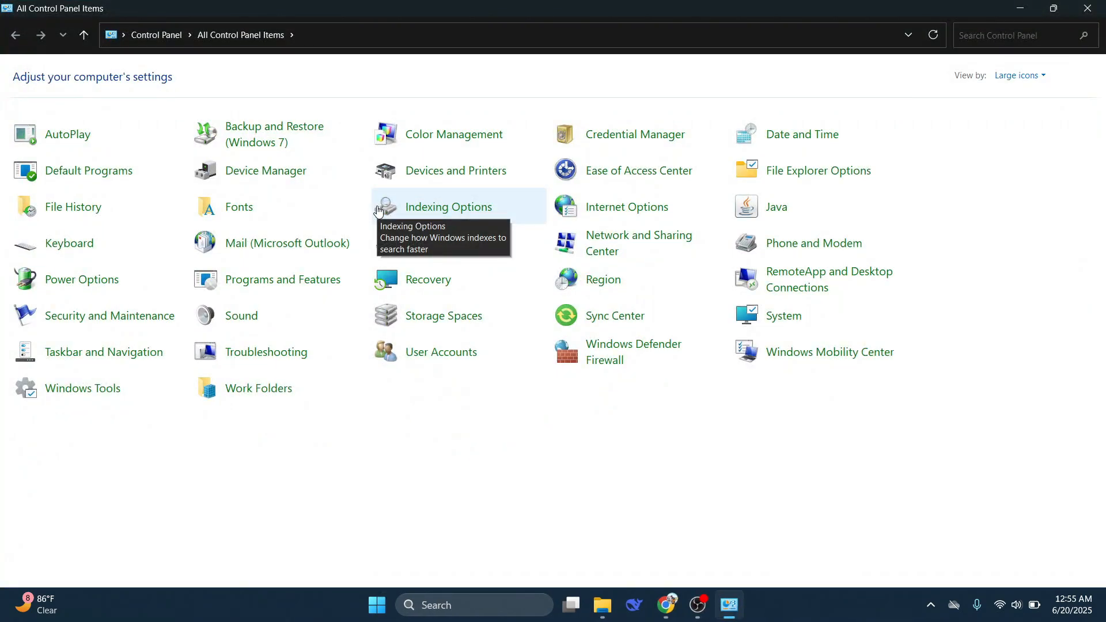
{"action": "mouse_move", "coordinate": [603, 243]}
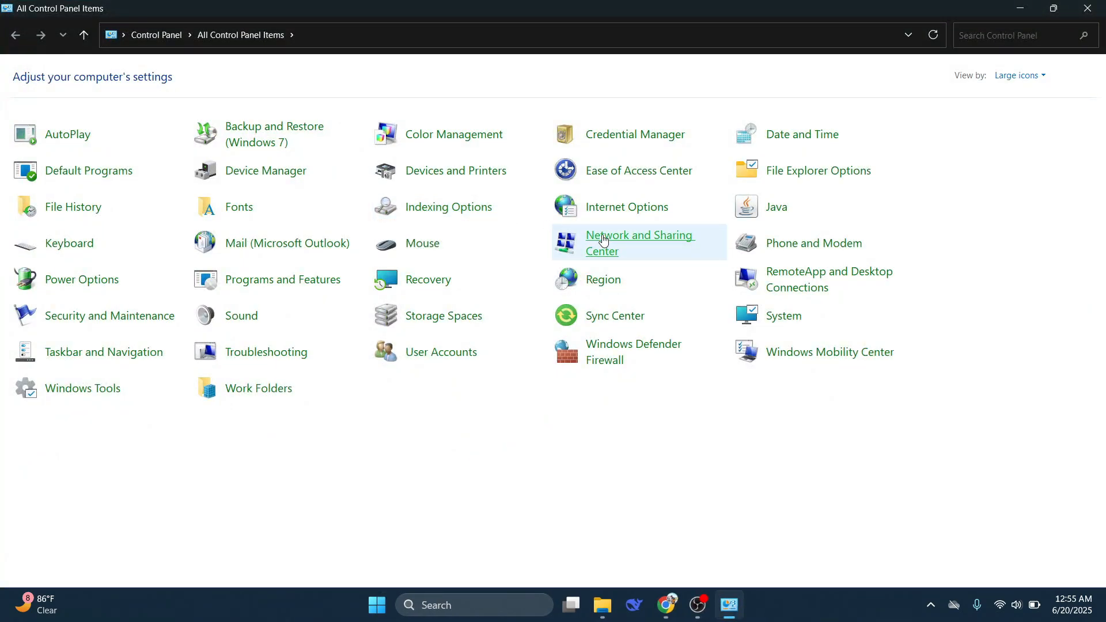
Reach the Network Connections list via Network and Sharing Center's adapter settings.
{"action": "left_click", "coordinate": [640, 244]}
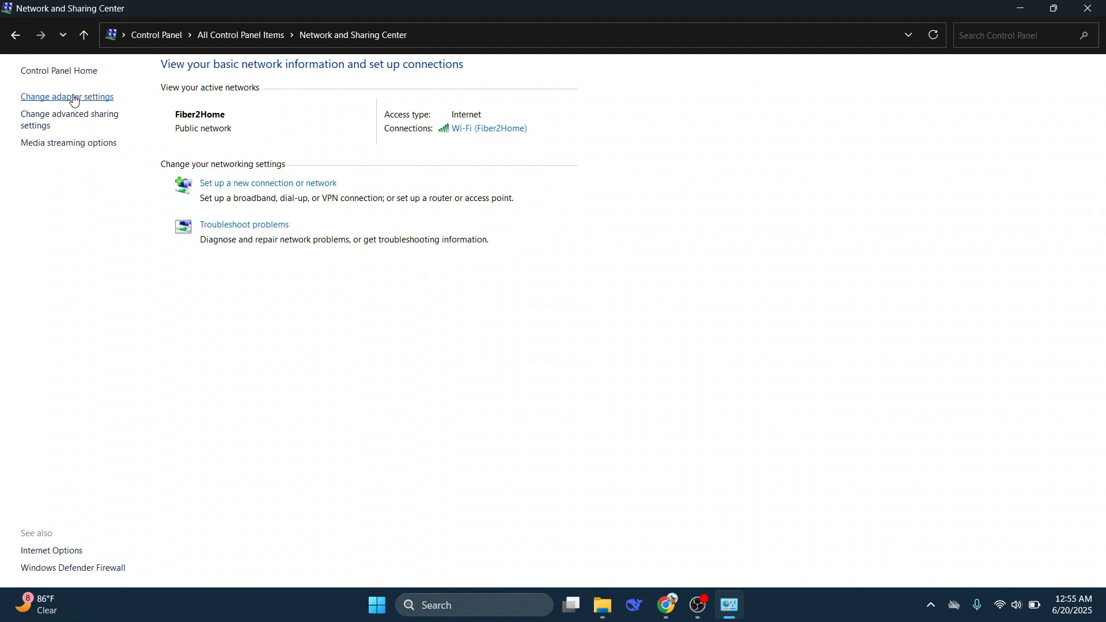
{"action": "left_click", "coordinate": [67, 97]}
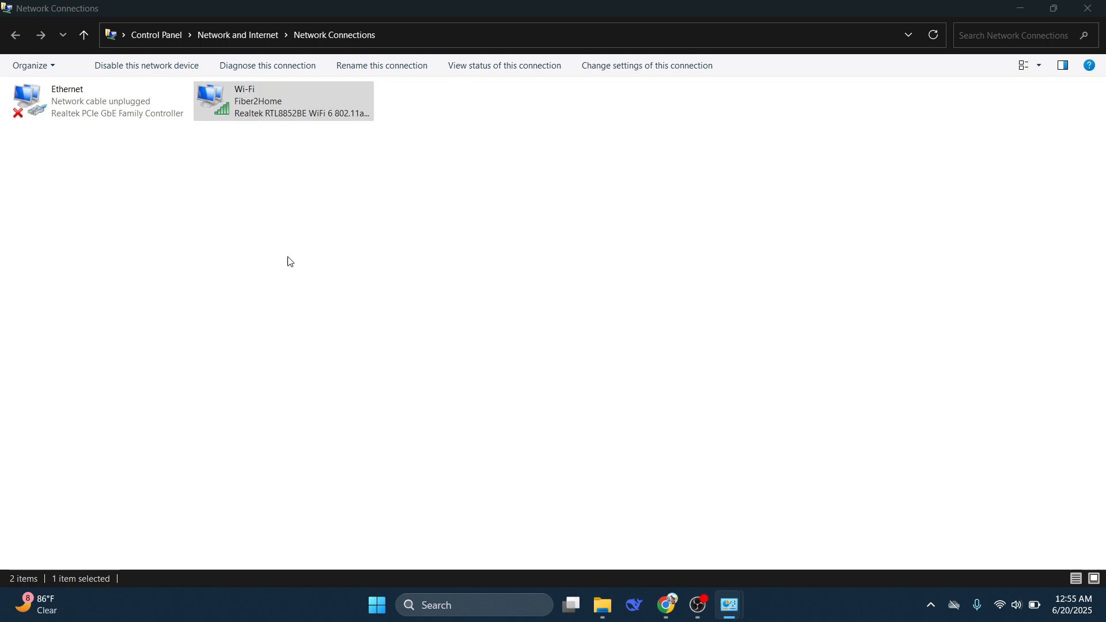
Set the Wi-Fi adapter's IPv4 DNS servers manually to 8.8.8.8 and 8.8.4.4 and confirm.
{"action": "left_click", "coordinate": [647, 65]}
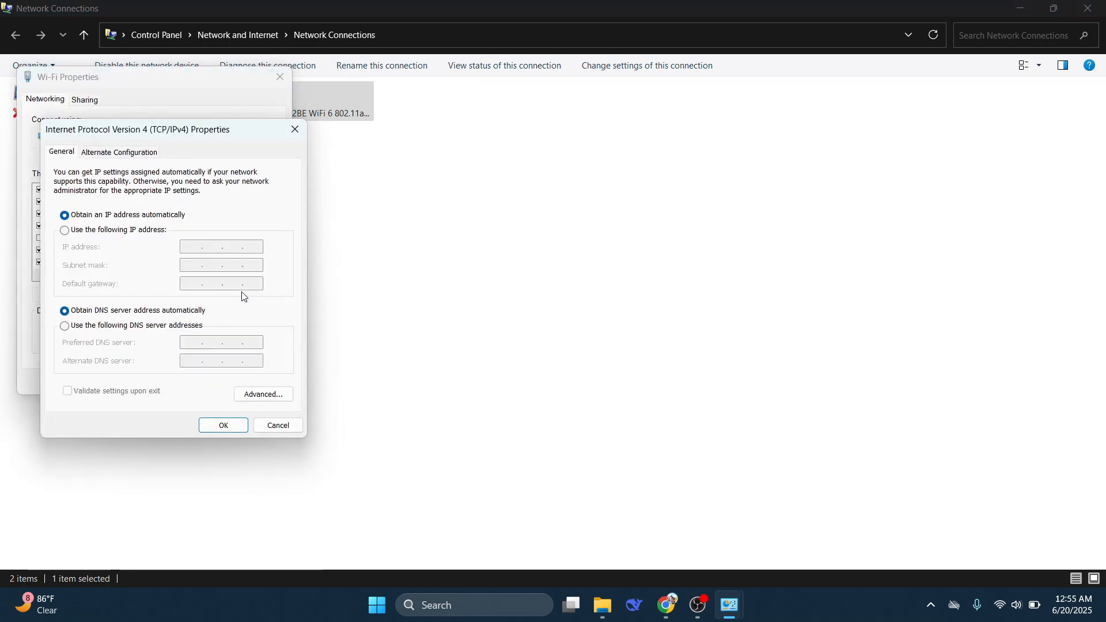
{"action": "mouse_move", "coordinate": [156, 312]}
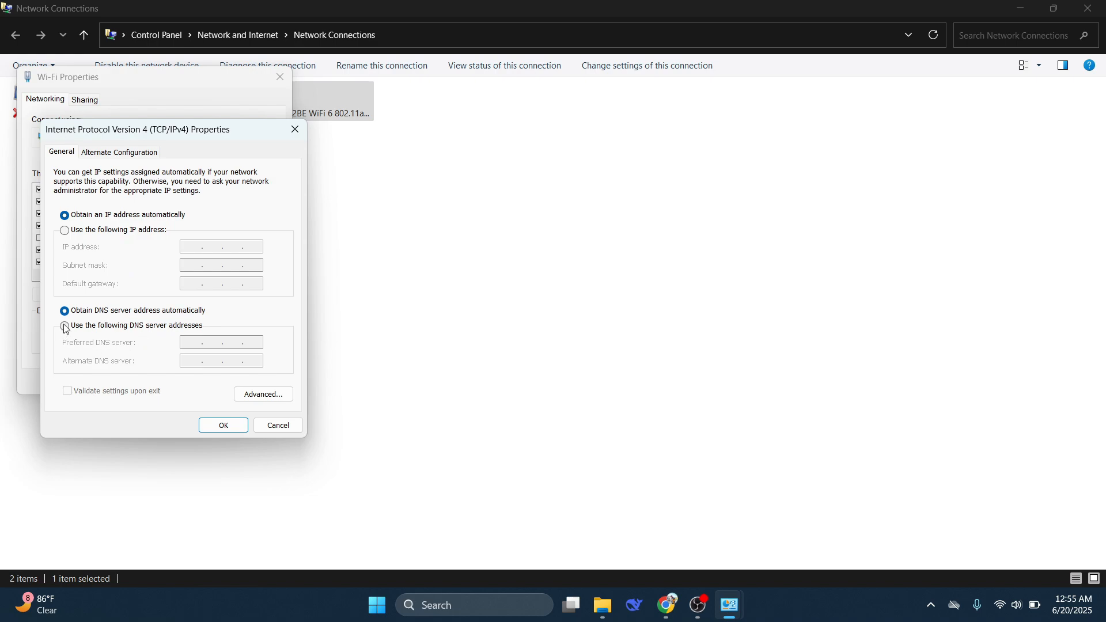
{"action": "left_click", "coordinate": [65, 326]}
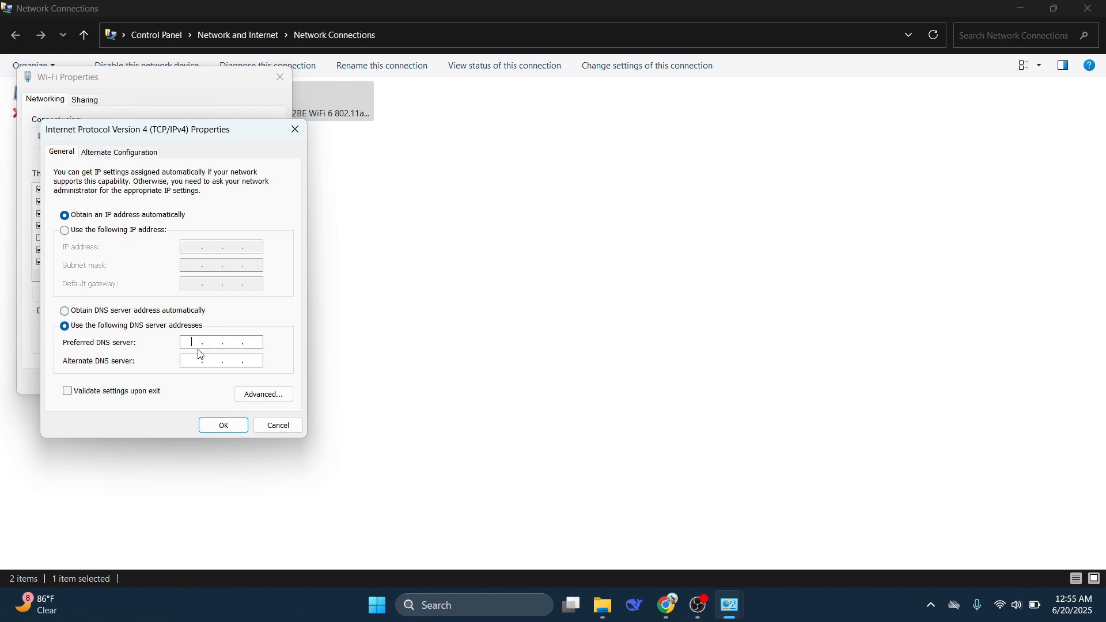
{"action": "type", "text": "8.8"}
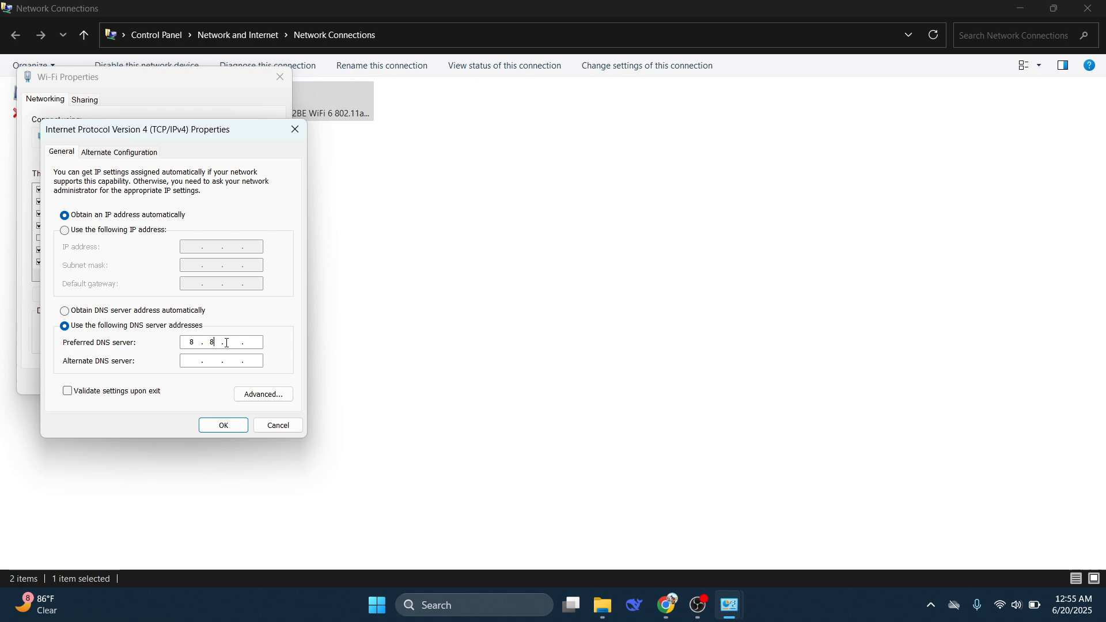
{"action": "type", "text": "8.8"}
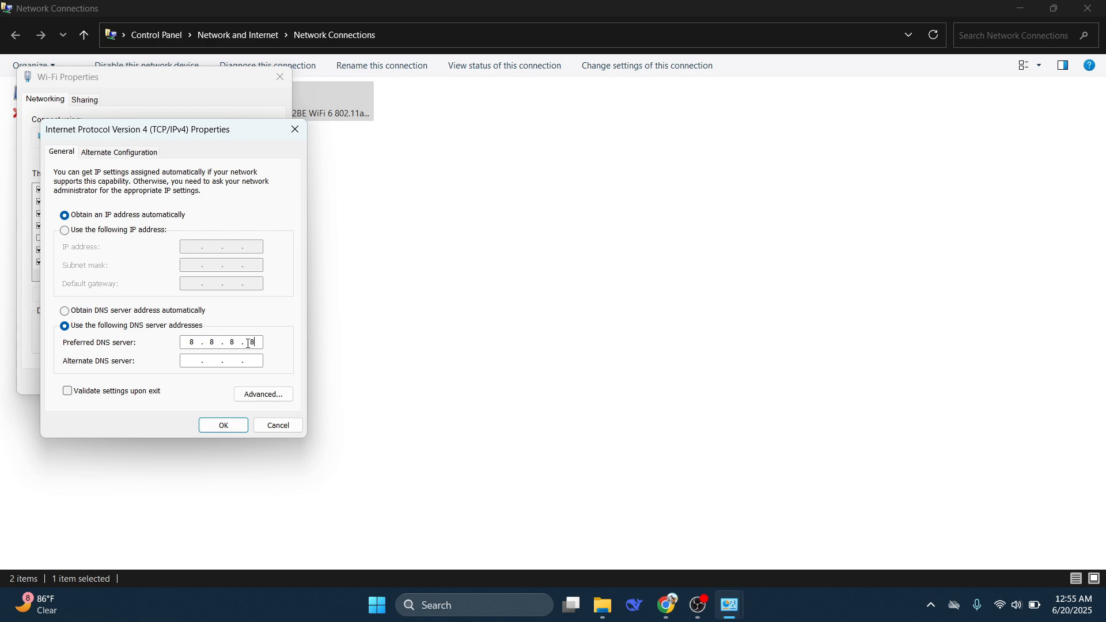
{"action": "type", "text": "8 . . ."}
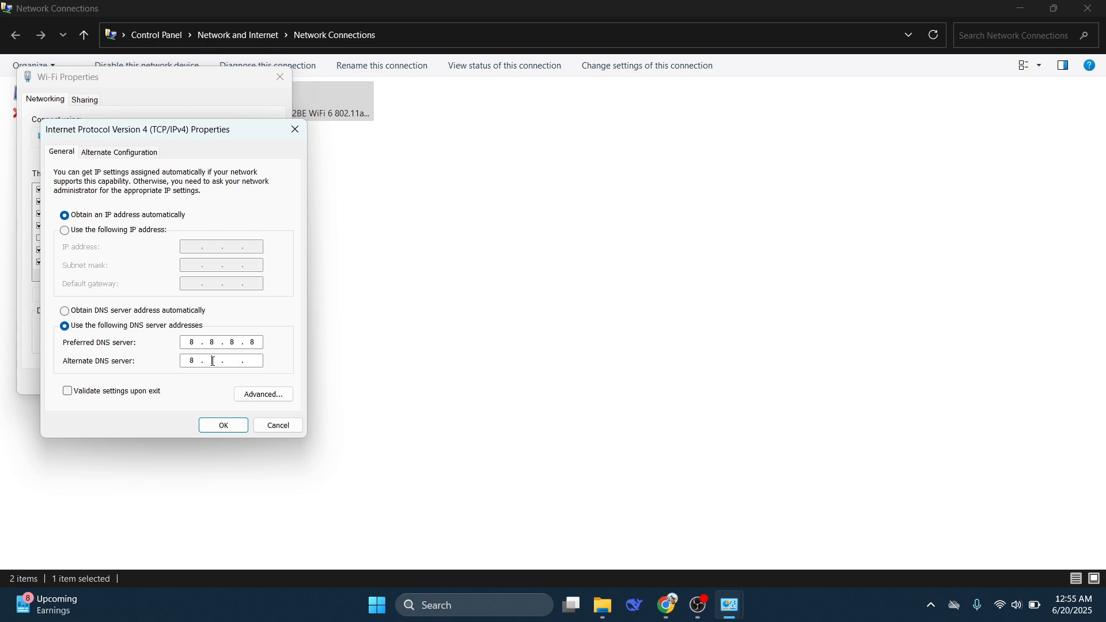
{"action": "type", "text": "8"}
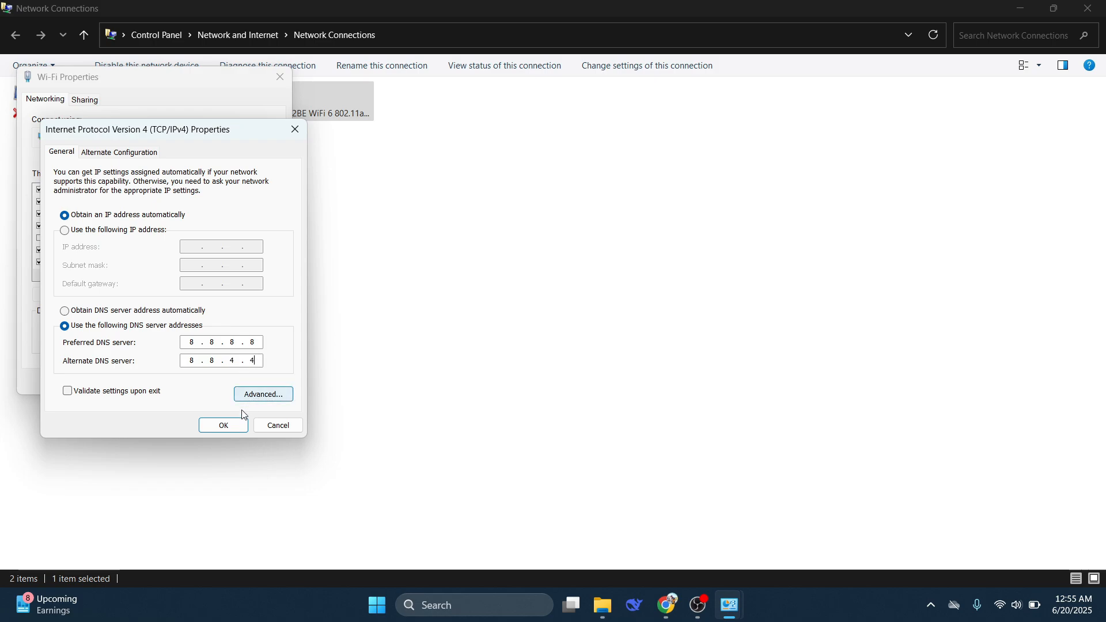
{"action": "left_click", "coordinate": [223, 426]}
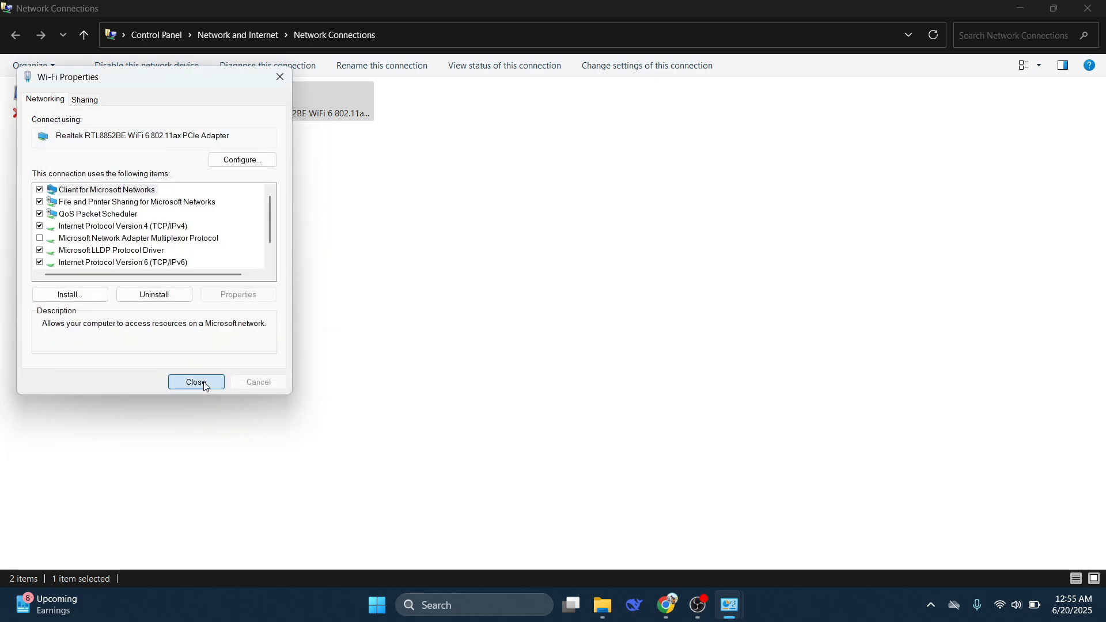
{"action": "left_click", "coordinate": [196, 382]}
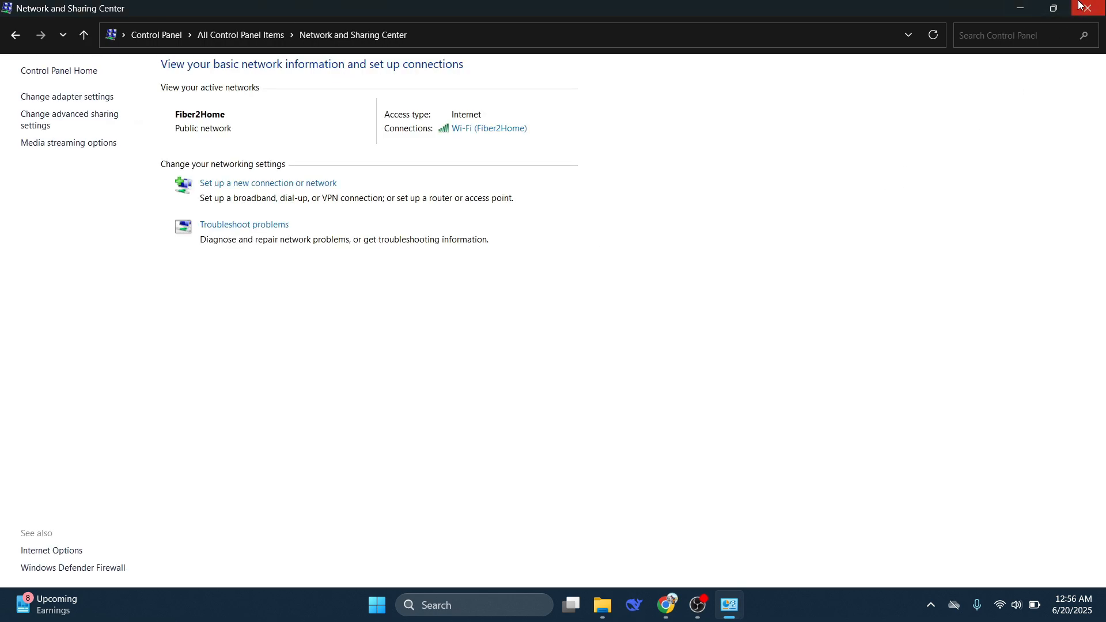
Search 'speed test' in Chrome, open Speedtest by Ookla and start the test.
{"action": "left_click", "coordinate": [1096, 8]}
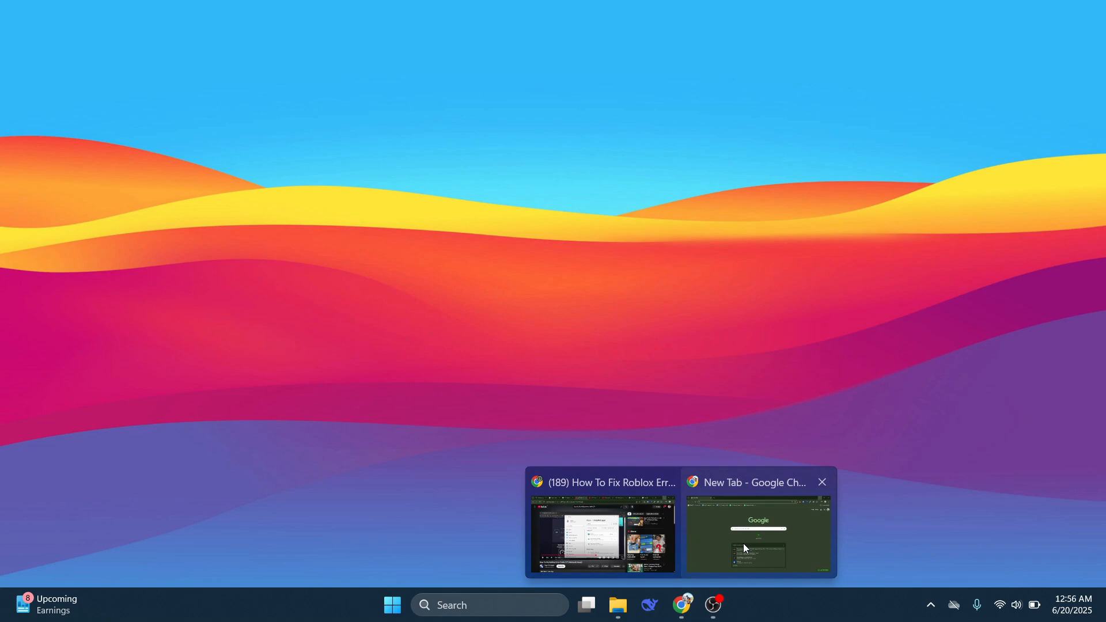
{"action": "left_click", "coordinate": [759, 532]}
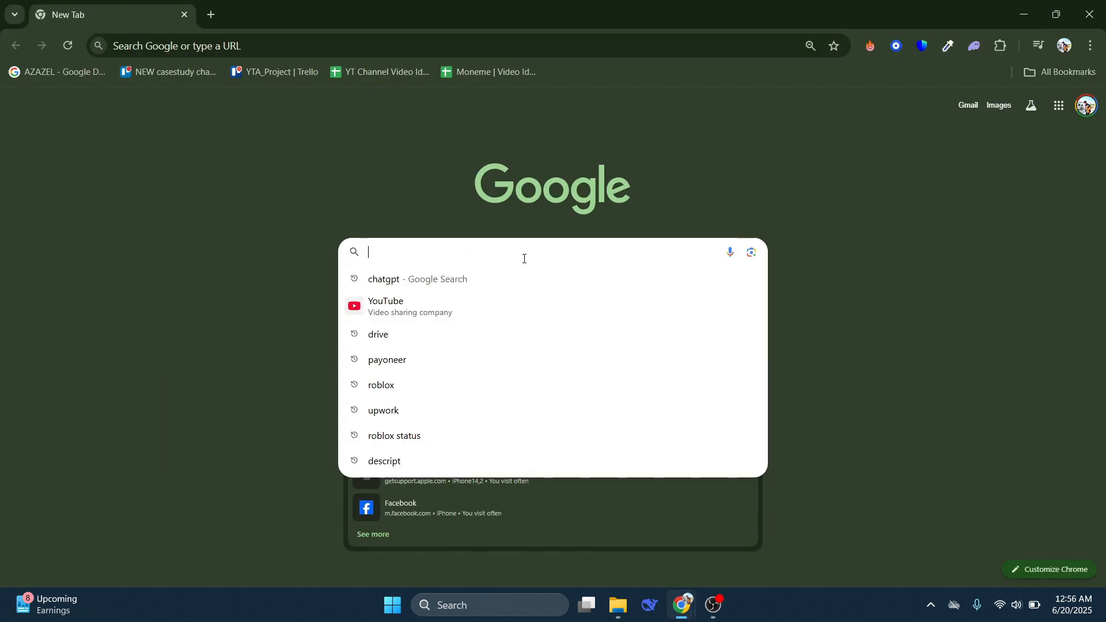
{"action": "type", "text": "speed test"}
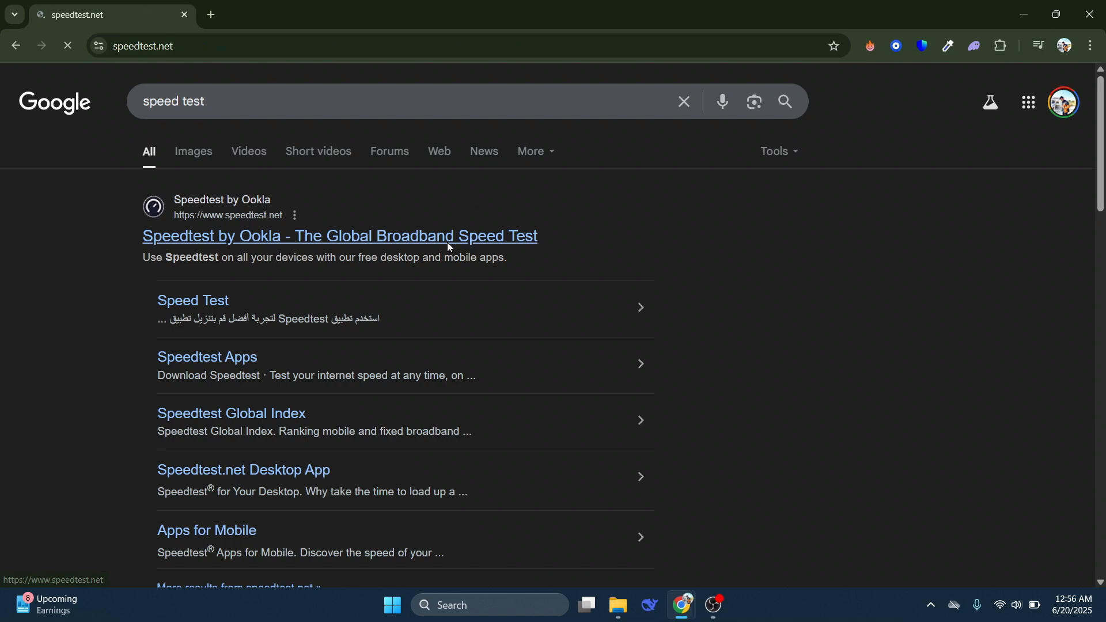
{"action": "left_click", "coordinate": [339, 235]}
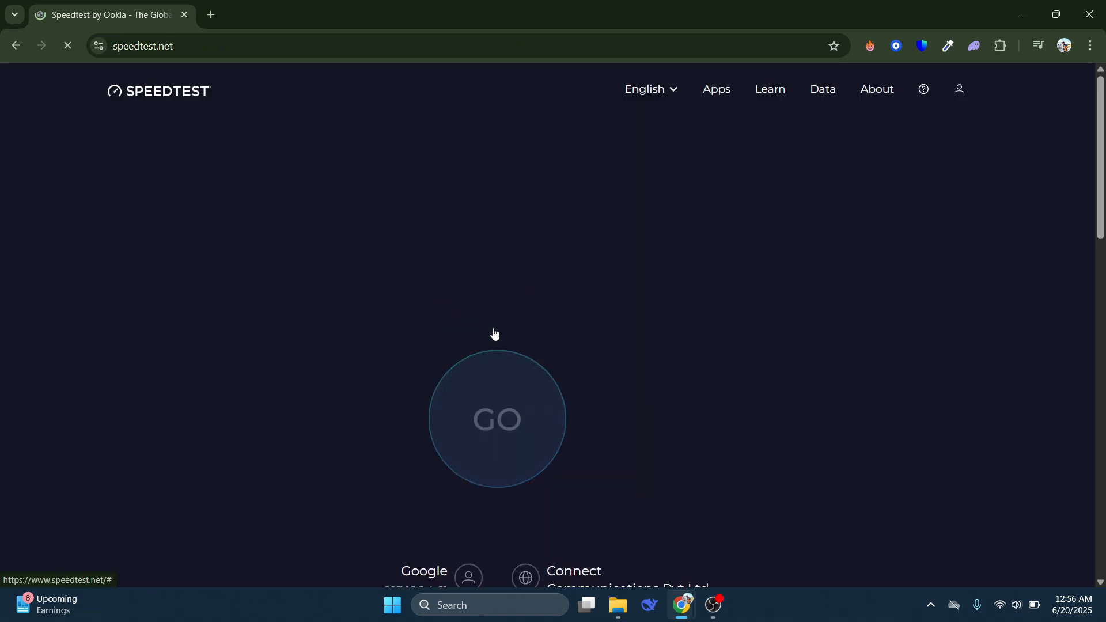
{"action": "left_click", "coordinate": [497, 419]}
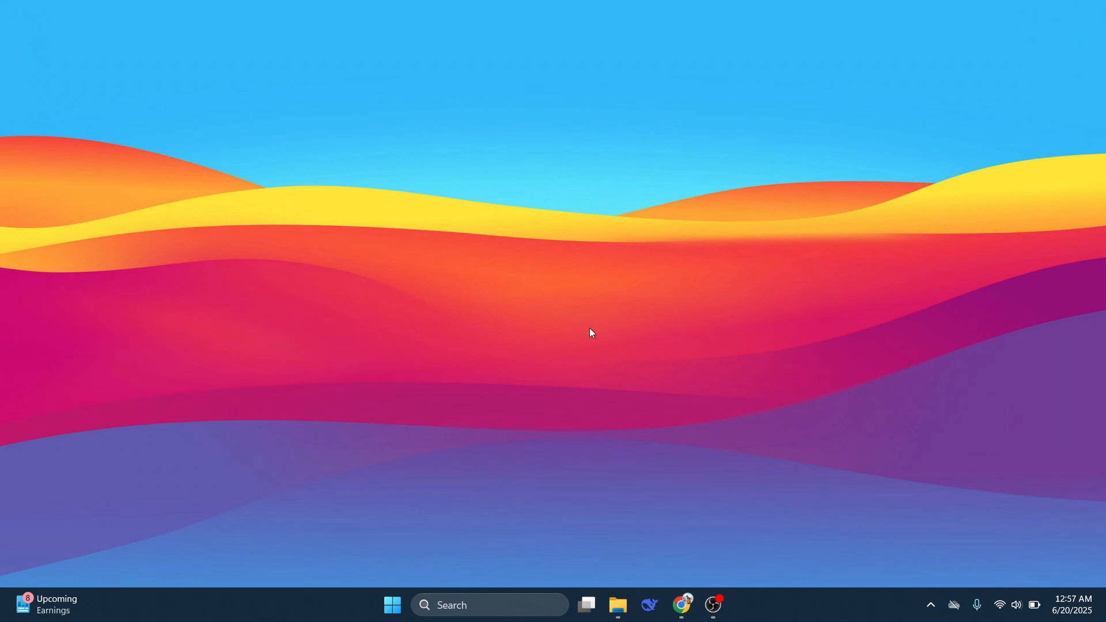
{"action": "mouse_move", "coordinate": [504, 574]}
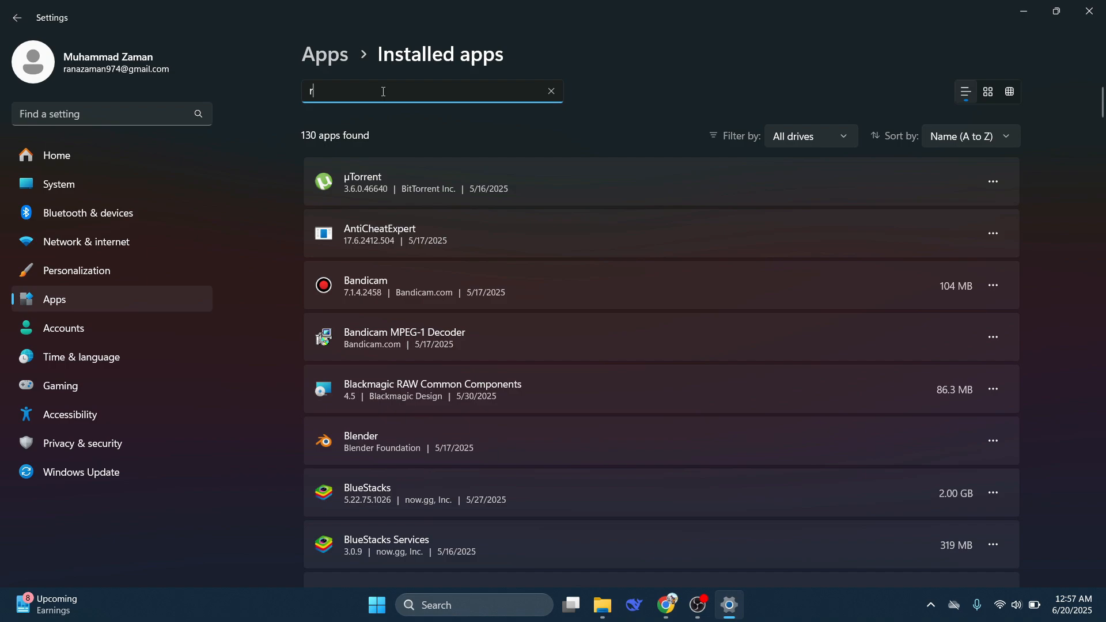
Filter installed apps to 'roblox' and bring up the options for Roblox Player.
{"action": "type", "text": "oblox"}
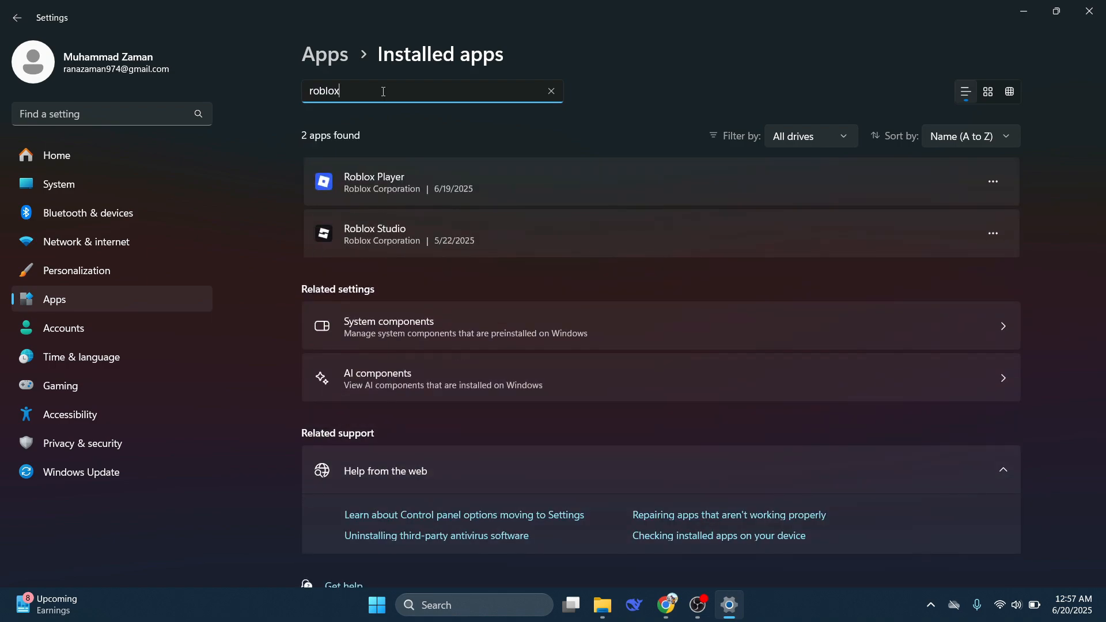
{"action": "mouse_move", "coordinate": [993, 181]}
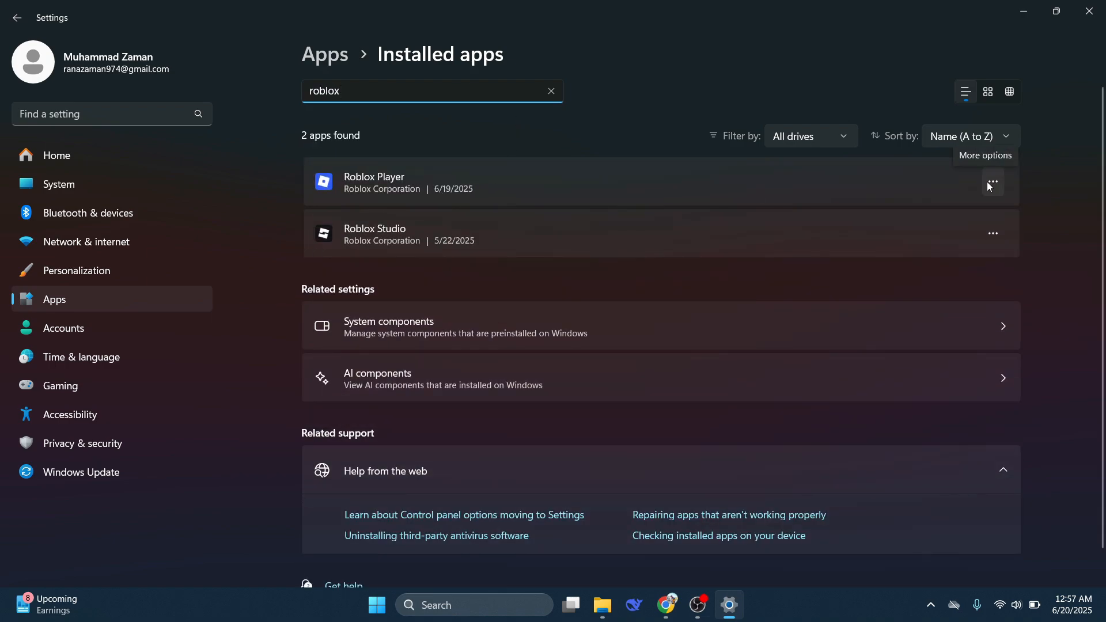
{"action": "left_click", "coordinate": [992, 181]}
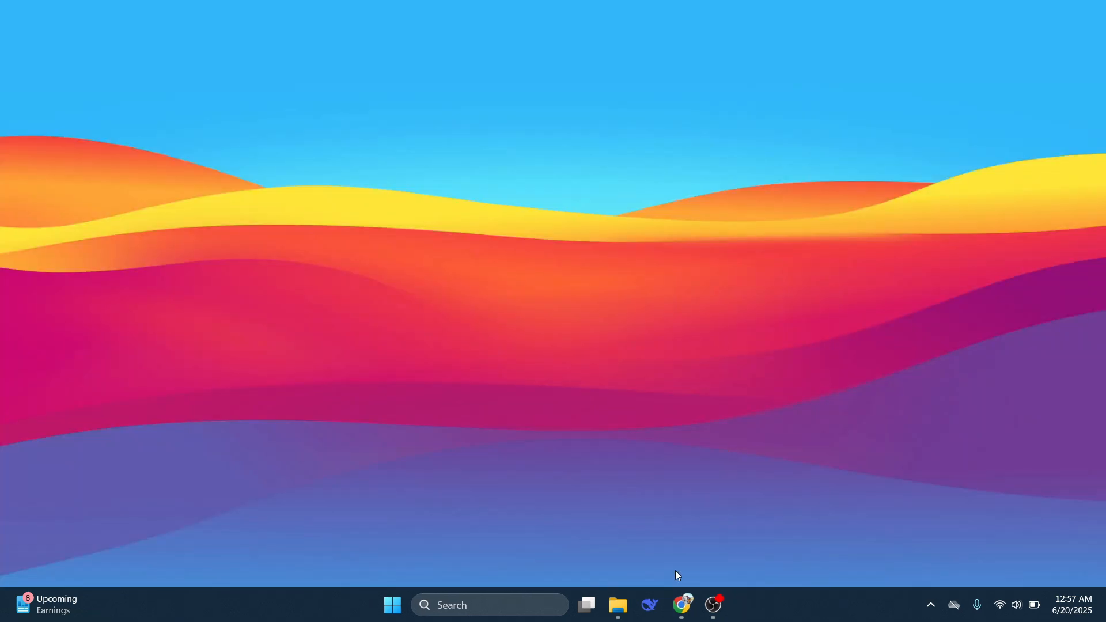
Download the Roblox Windows installer from roblox.com/download and check it finished.
{"action": "left_click", "coordinate": [680, 605]}
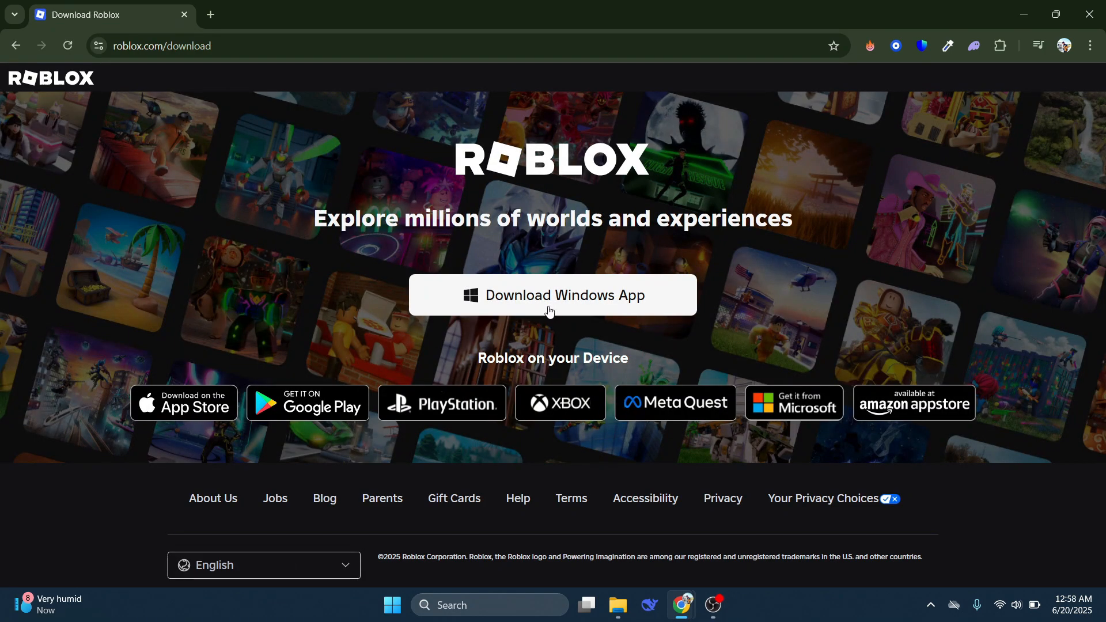
{"action": "left_click", "coordinate": [552, 295]}
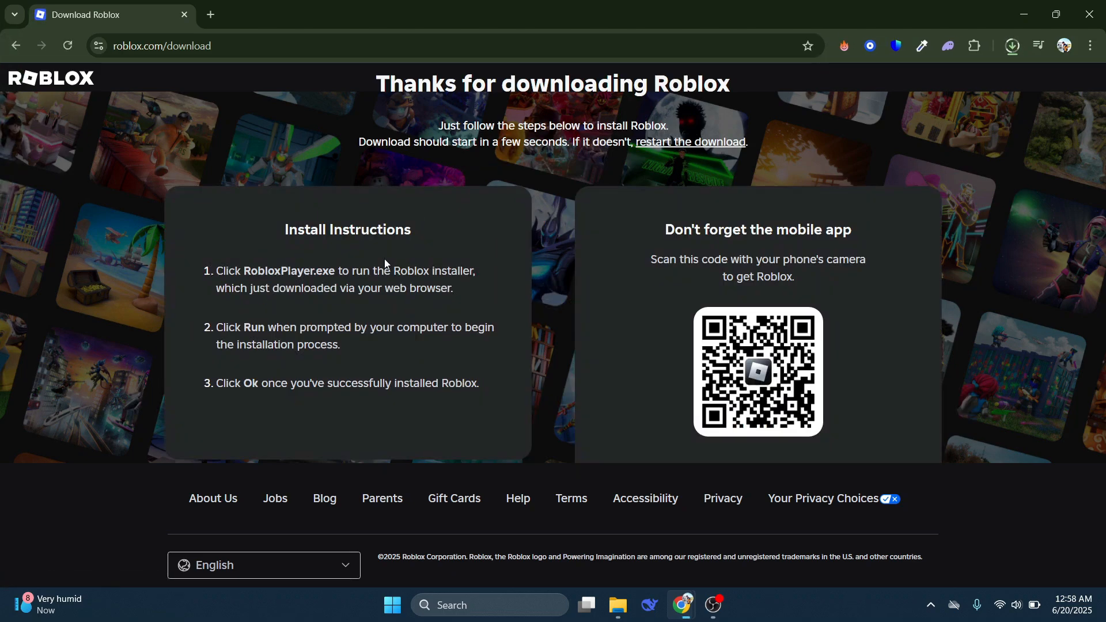
{"action": "left_click", "coordinate": [1012, 45]}
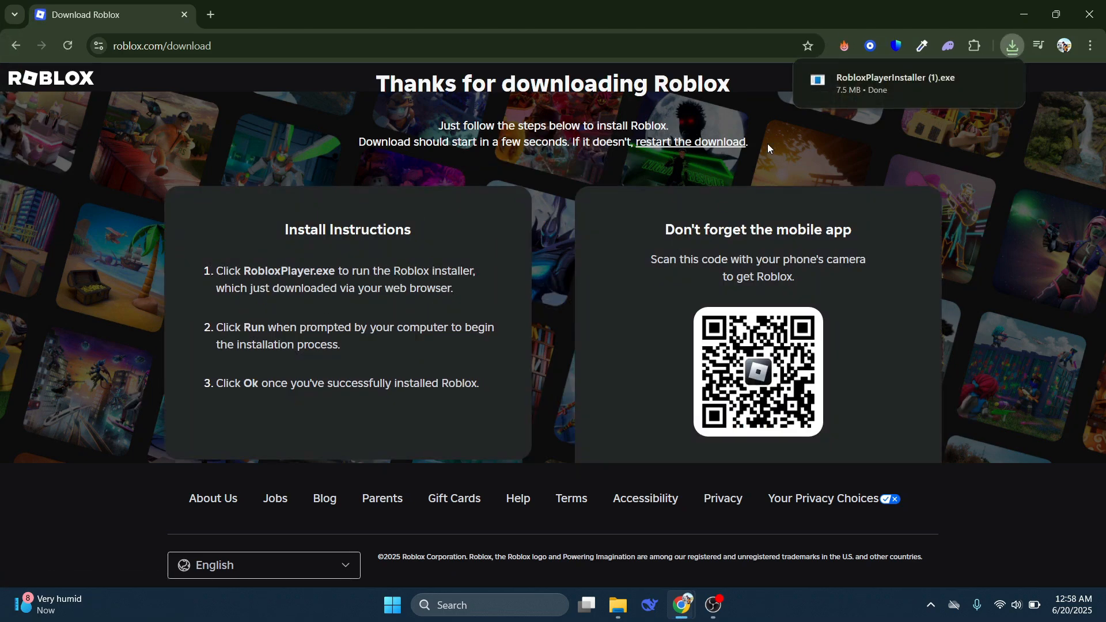
{"action": "mouse_move", "coordinate": [584, 224]}
{"action": "type", "text": "status.ro"}
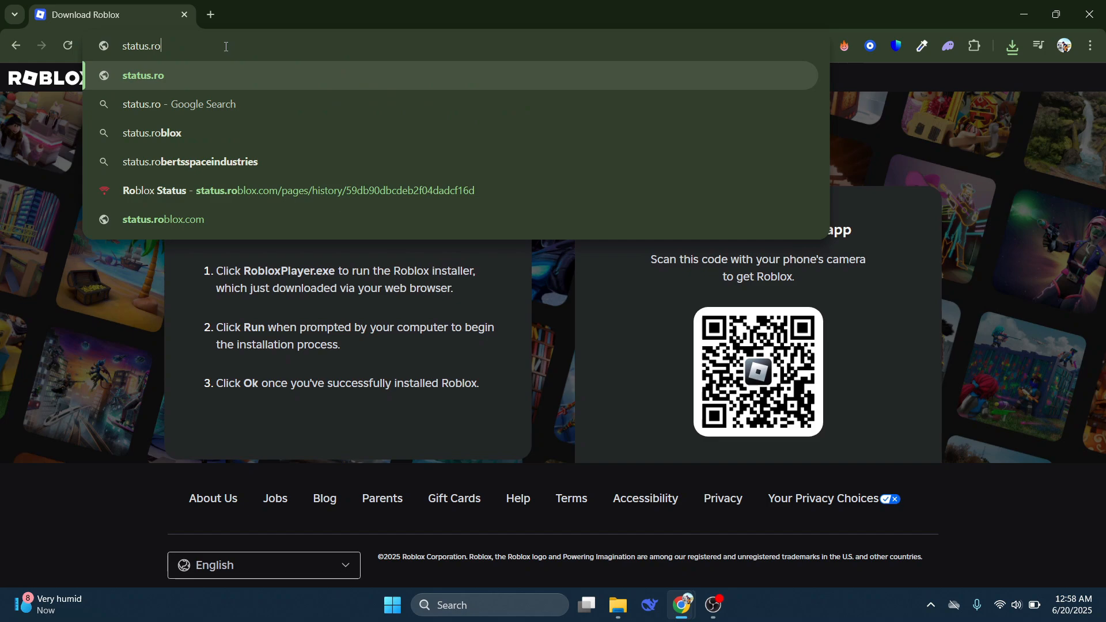
Load status.roblox.com and review the service components and 30-day incident history.
{"action": "type", "text": "blox.com"}
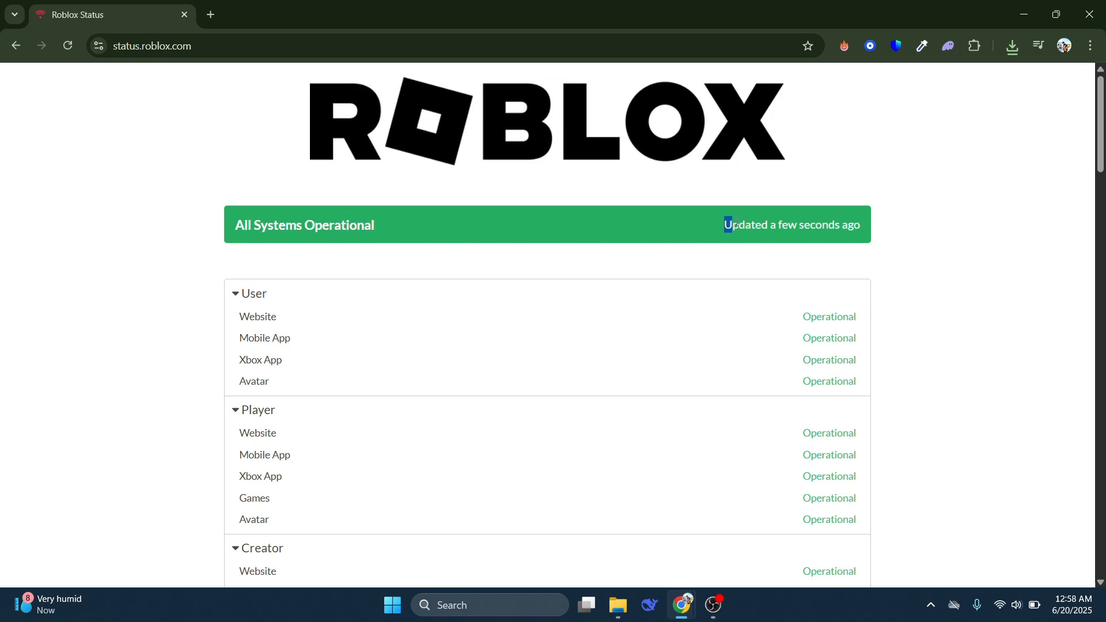
{"action": "scroll", "scroll_direction": "down", "scroll_amount": 3}
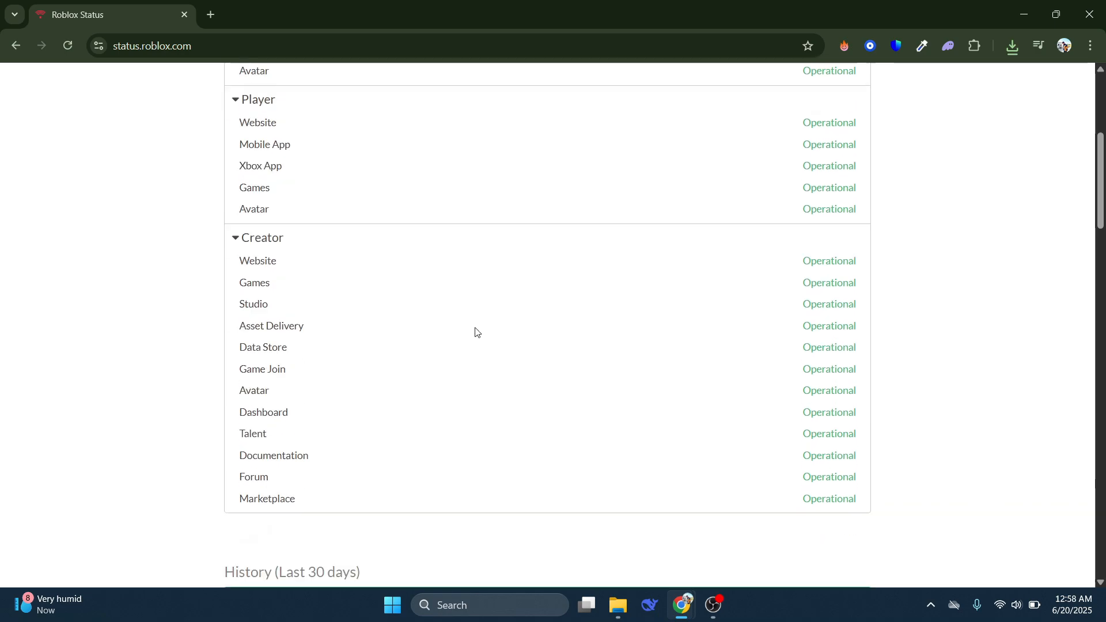
{"action": "scroll", "scroll_direction": "down", "scroll_amount": 3}
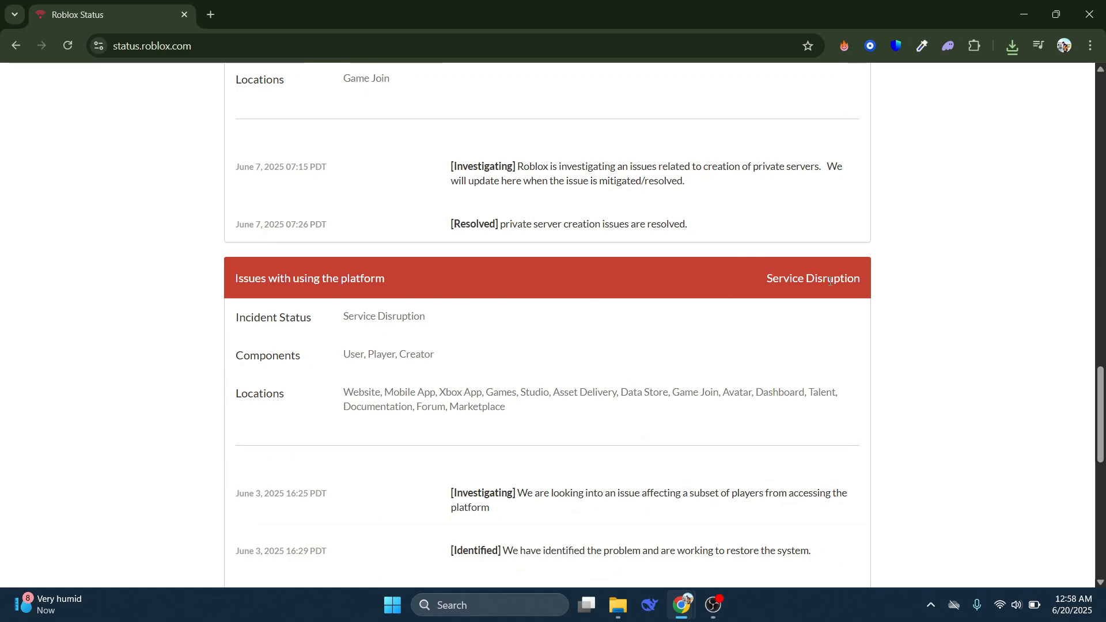
{"action": "scroll", "scroll_direction": "up", "scroll_amount": 3}
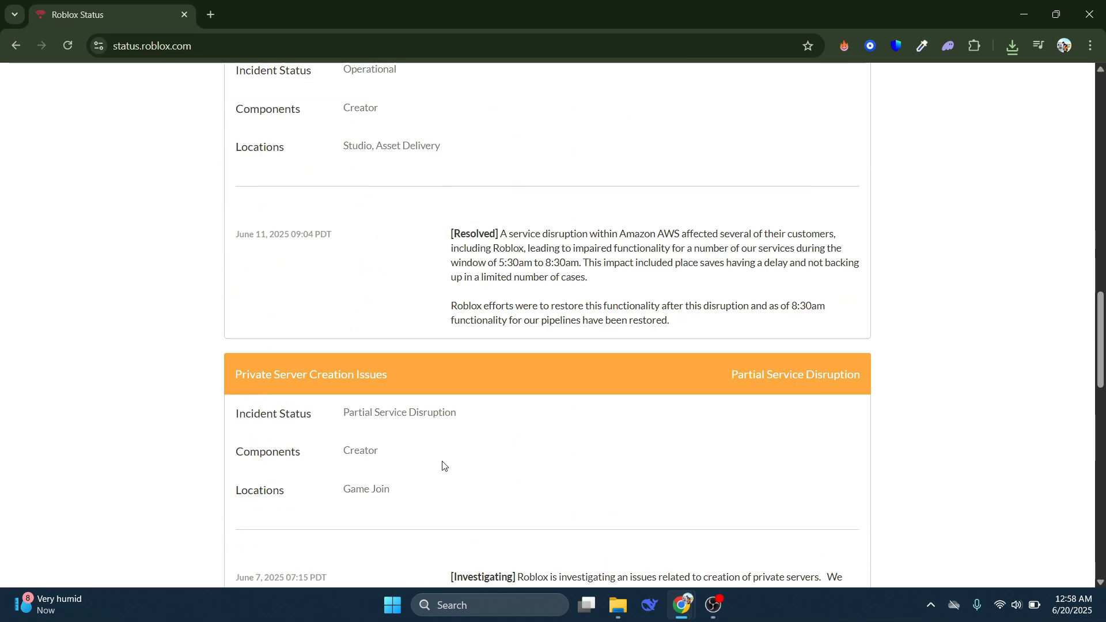
{"action": "scroll", "scroll_direction": "up", "scroll_amount": 3}
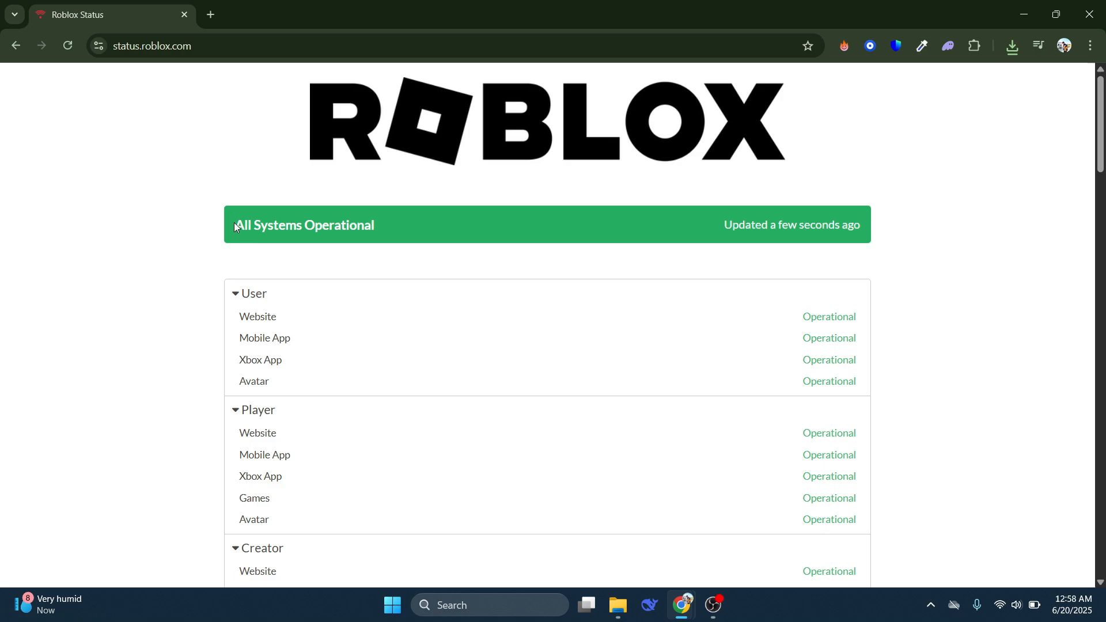
{"action": "scroll", "scroll_direction": "down", "scroll_amount": 3}
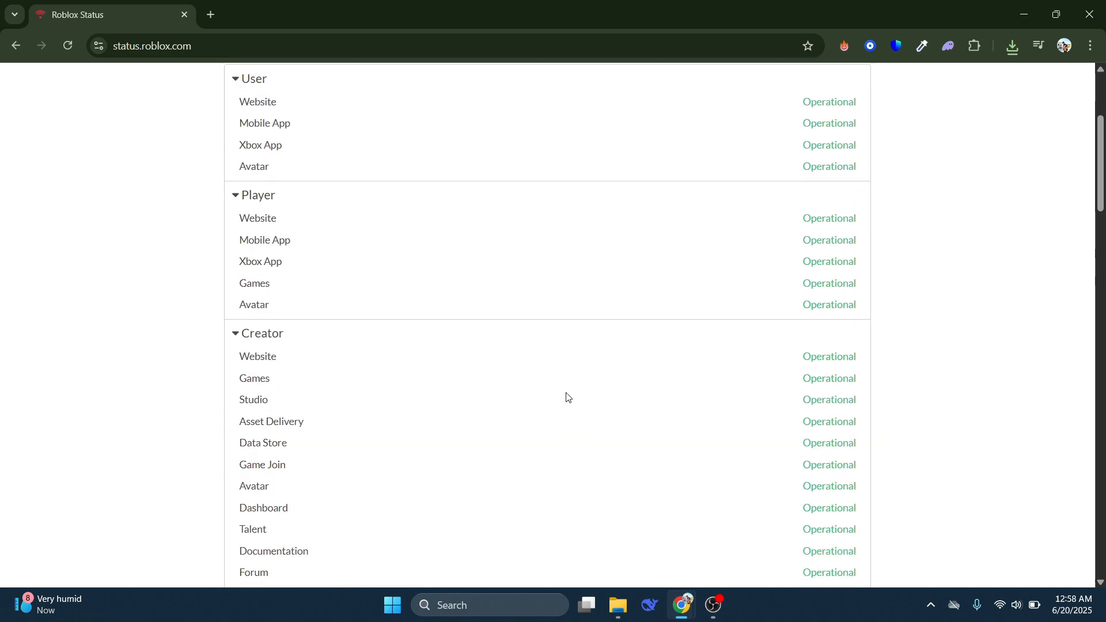
{"action": "scroll", "scroll_direction": "up", "scroll_amount": 3}
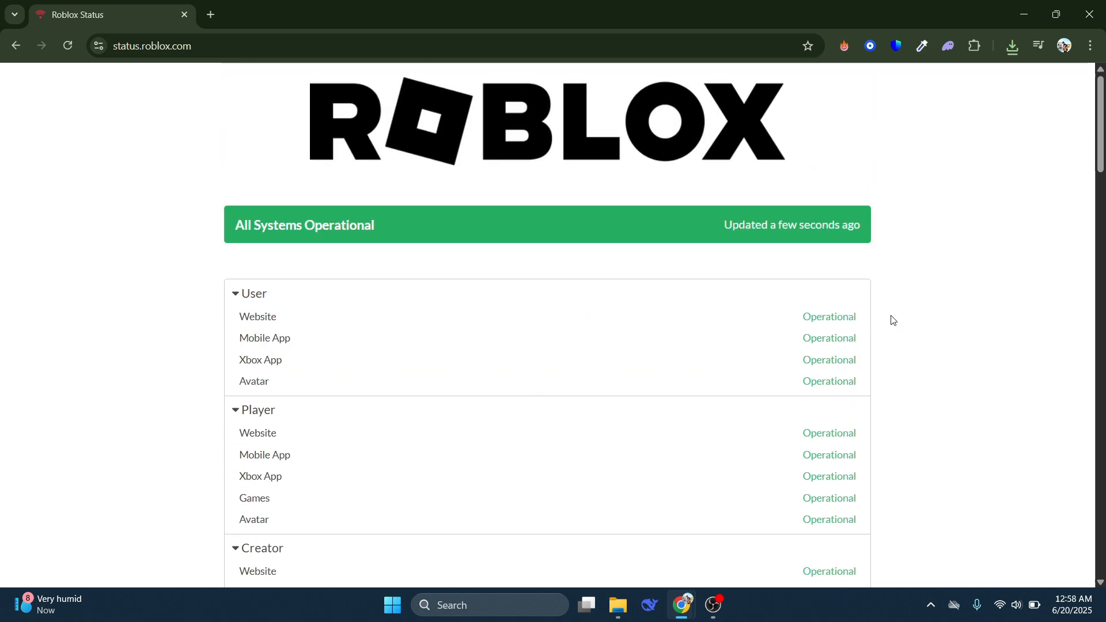